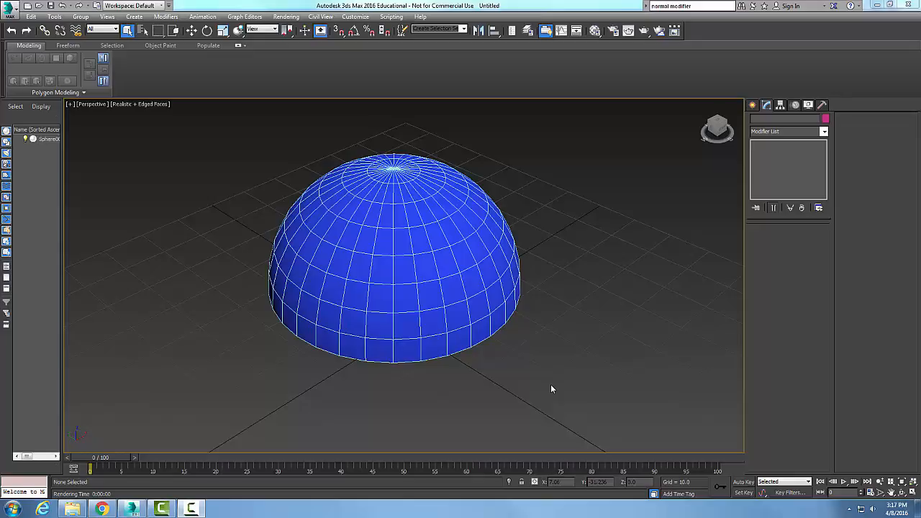
pyautogui.moveTo(390, 282)
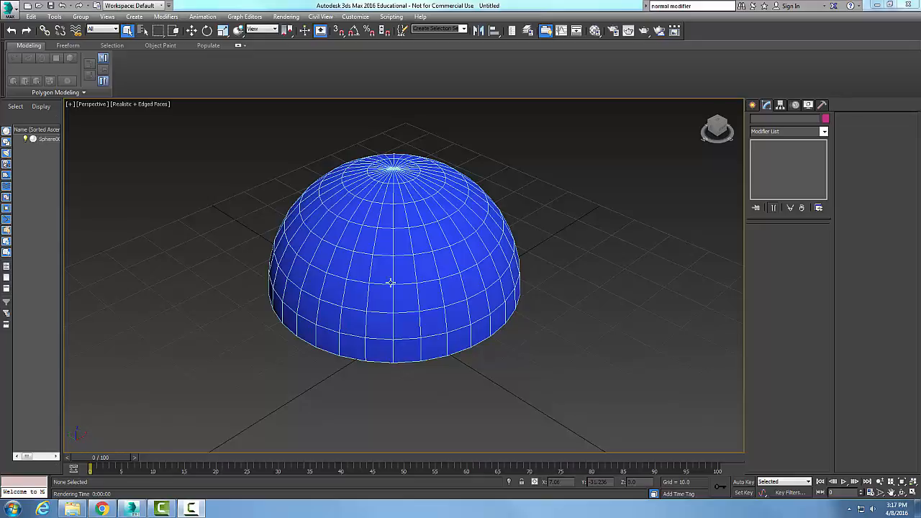
pyautogui.moveTo(560, 192)
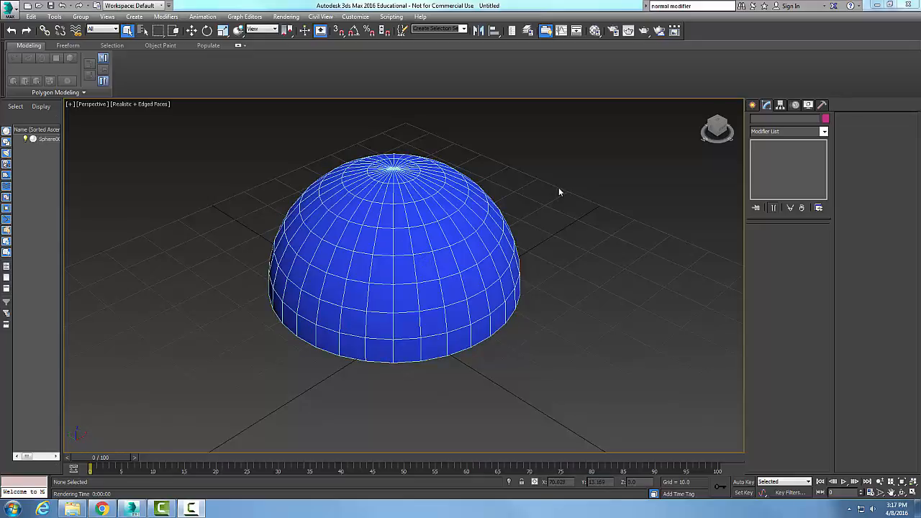
# Step: Select the blue hemisphere Sphere001 so its Sphere parameters appear in the Modify panel
pyautogui.click(495, 227)
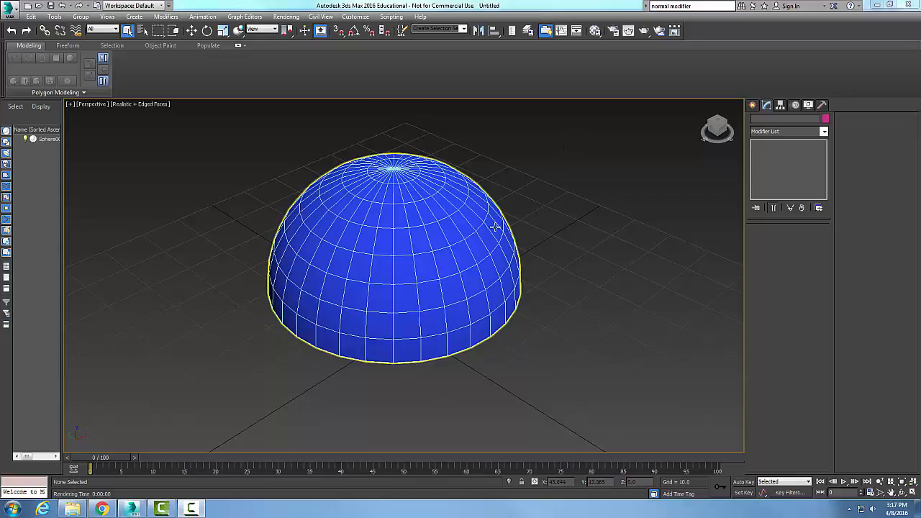
pyautogui.moveTo(495, 227)
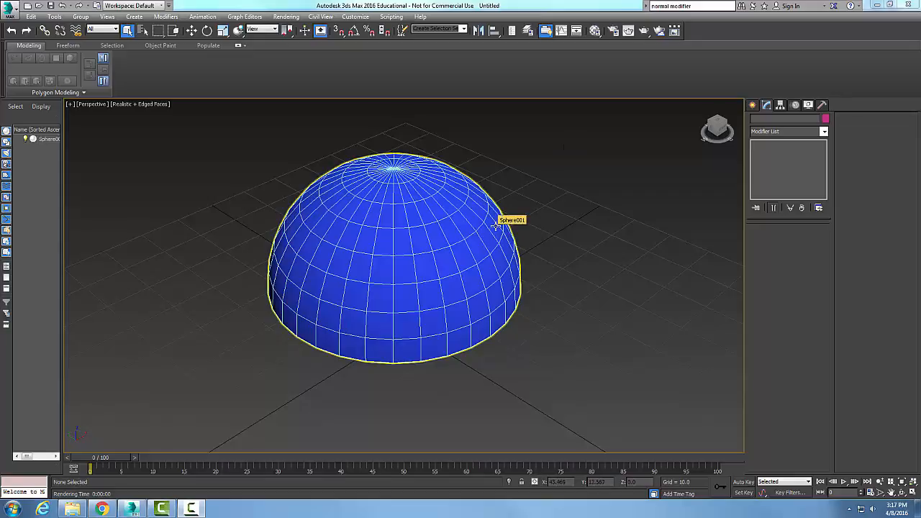
pyautogui.moveTo(494, 228)
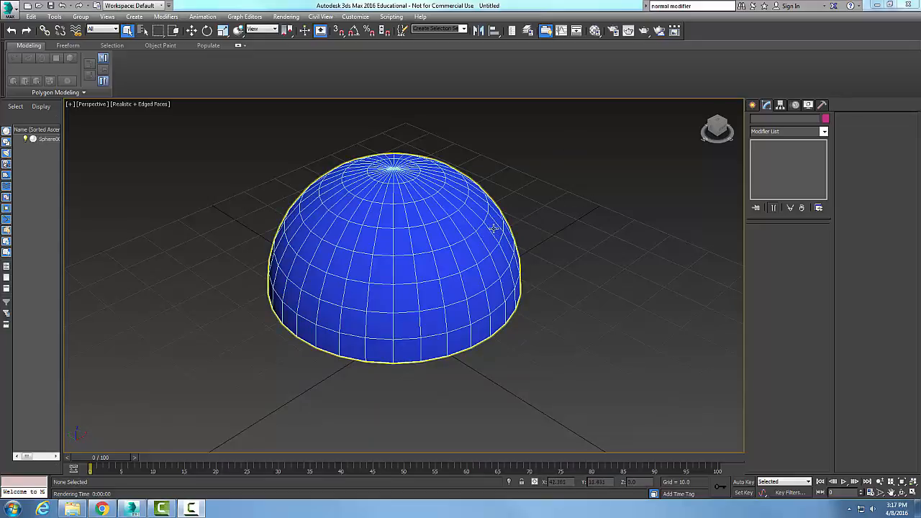
pyautogui.click(582, 159)
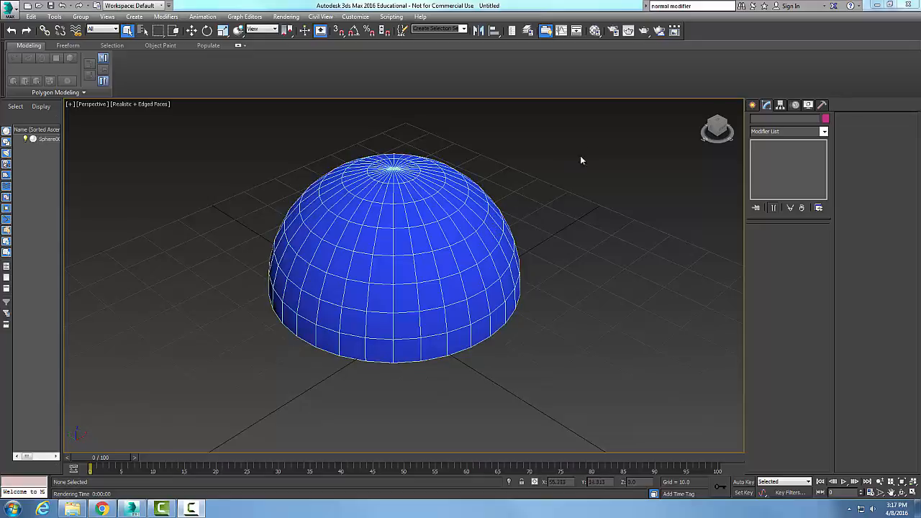
pyautogui.moveTo(586, 154)
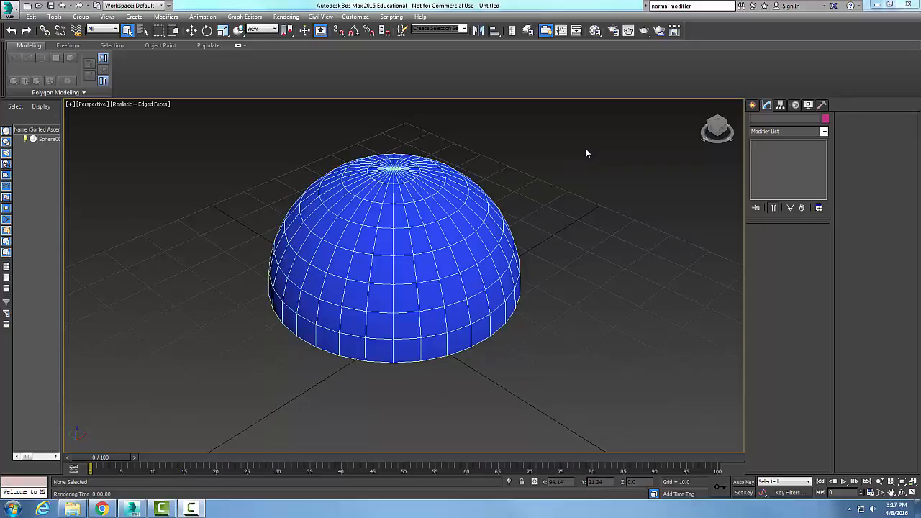
pyautogui.click(494, 227)
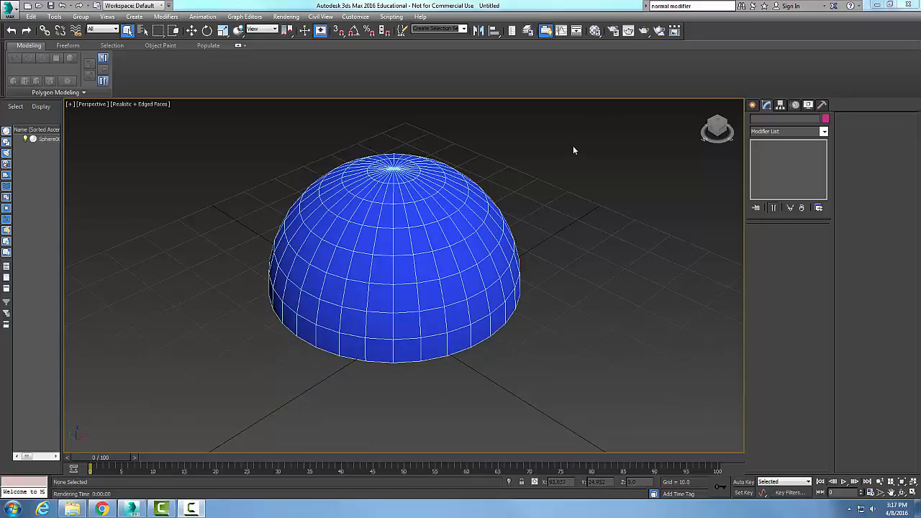
pyautogui.click(498, 216)
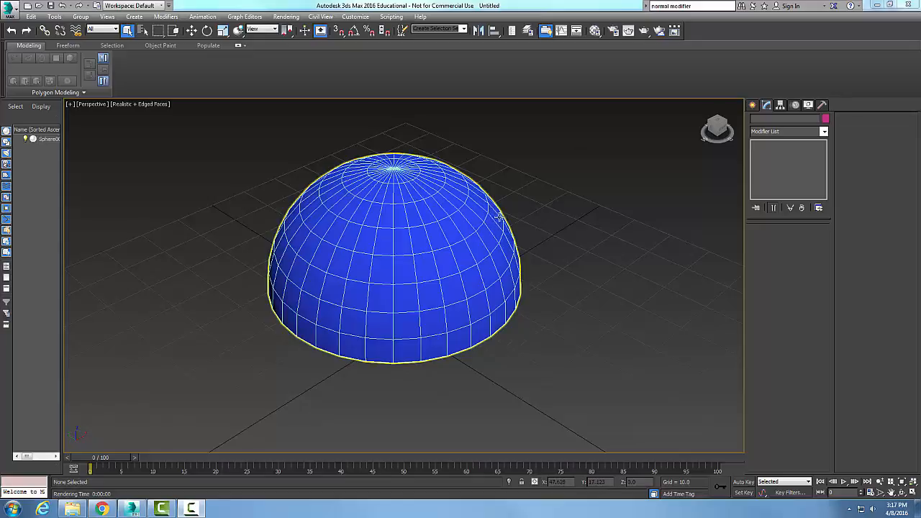
pyautogui.moveTo(497, 216)
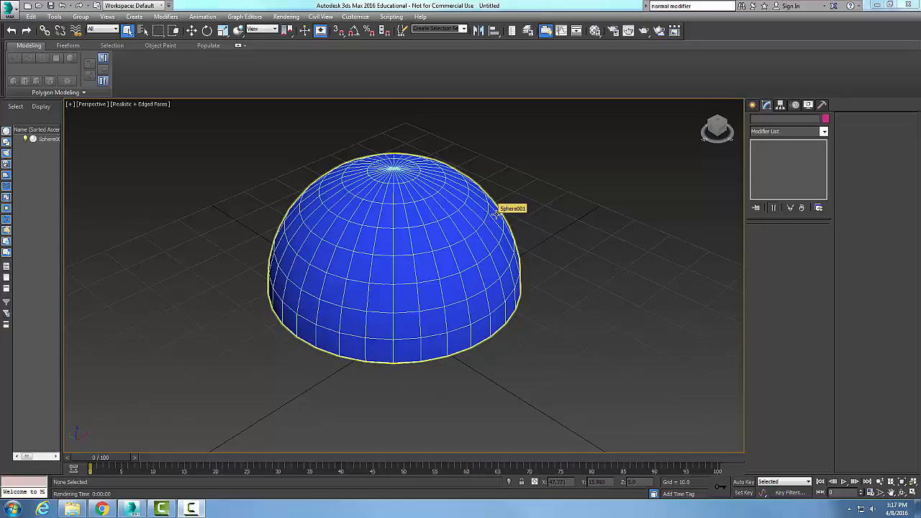
pyautogui.click(589, 139)
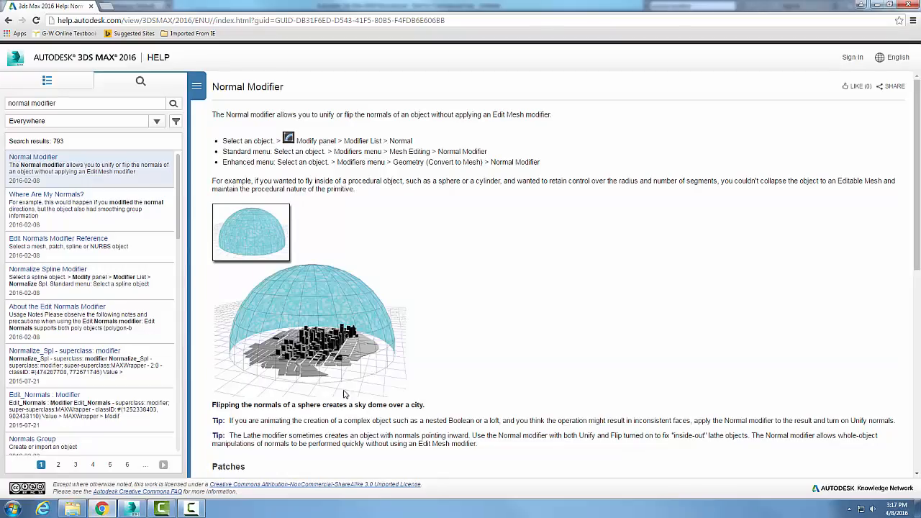
pyautogui.moveTo(334, 376)
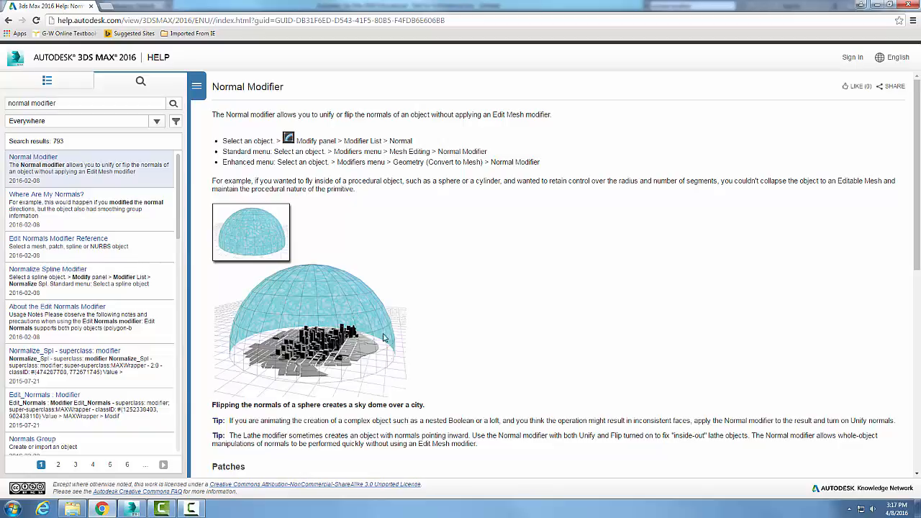
pyautogui.moveTo(371, 375)
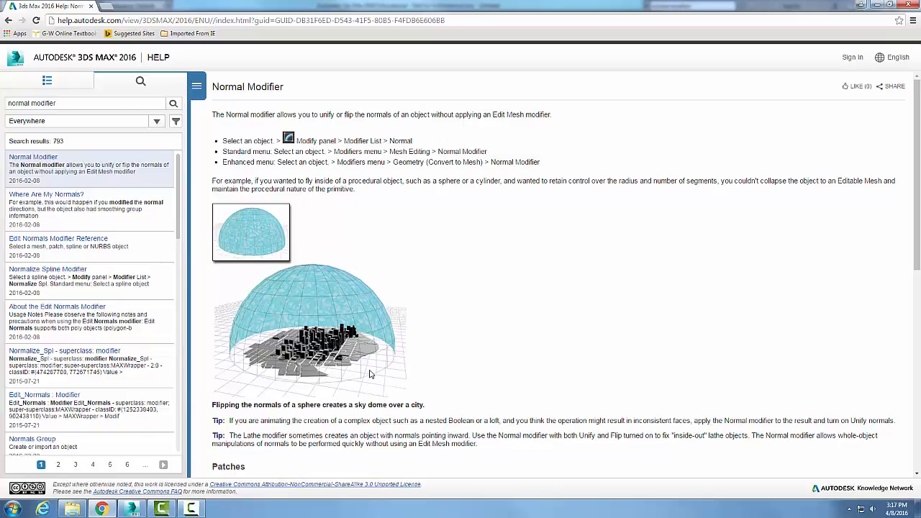
pyautogui.moveTo(387, 369)
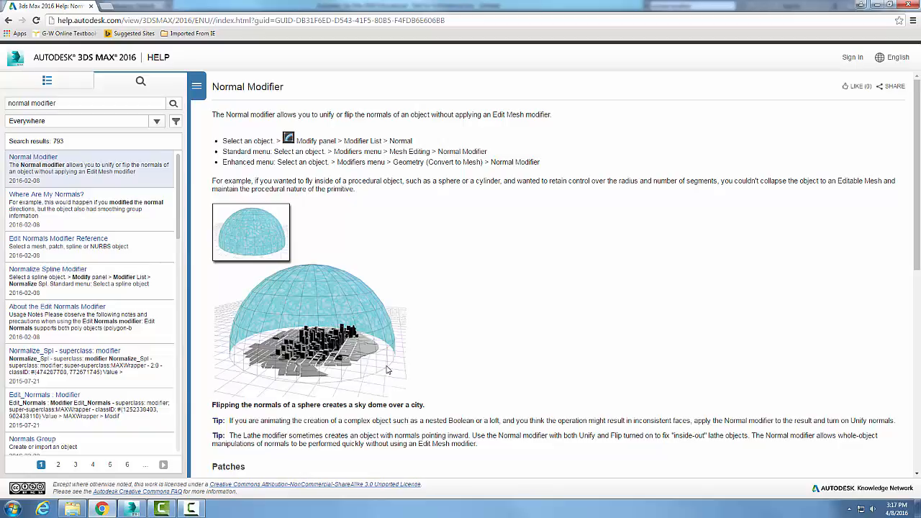
pyautogui.moveTo(351, 321)
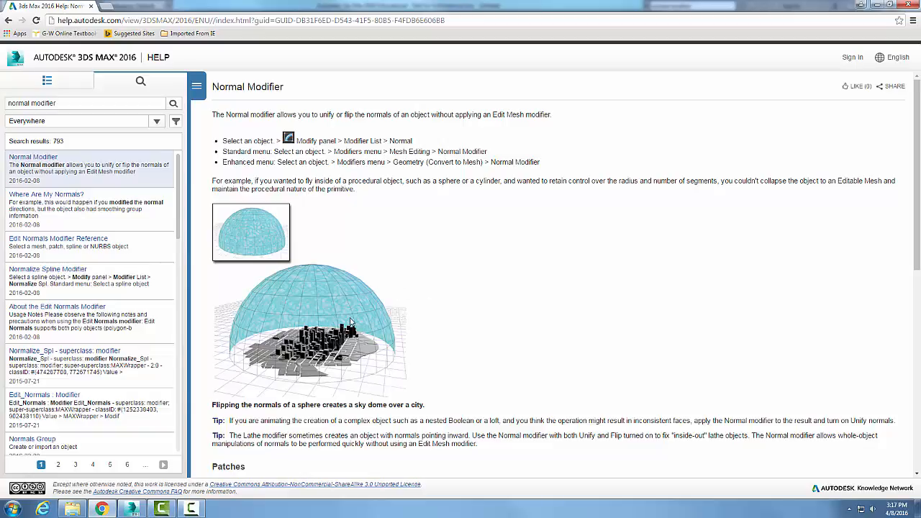
pyautogui.moveTo(352, 330)
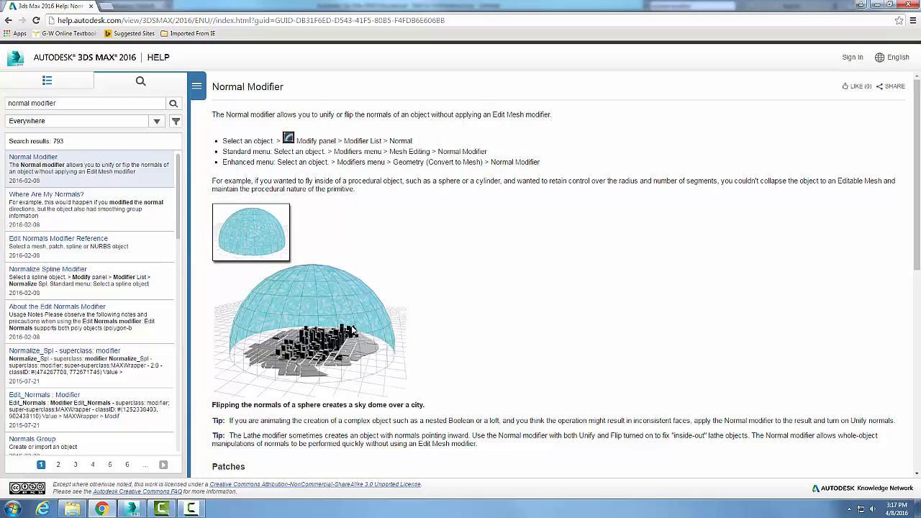
pyautogui.moveTo(328, 391)
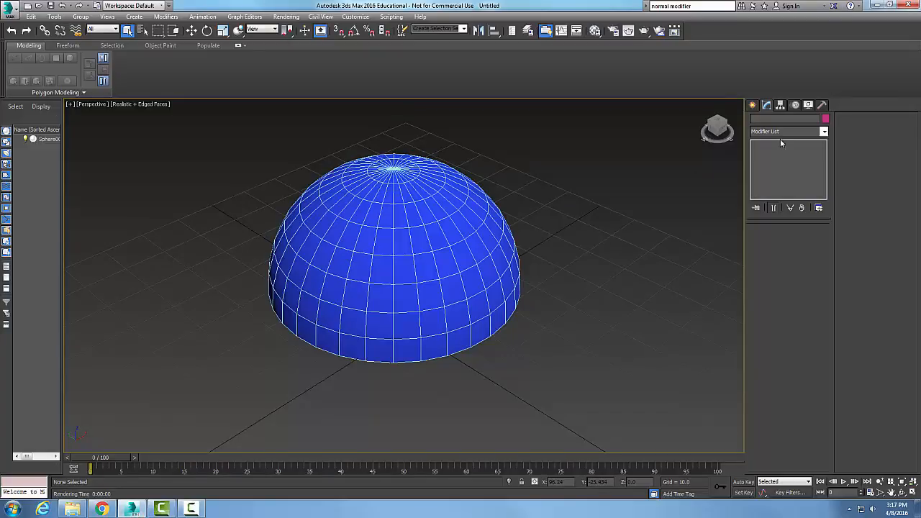
pyautogui.click(393, 259)
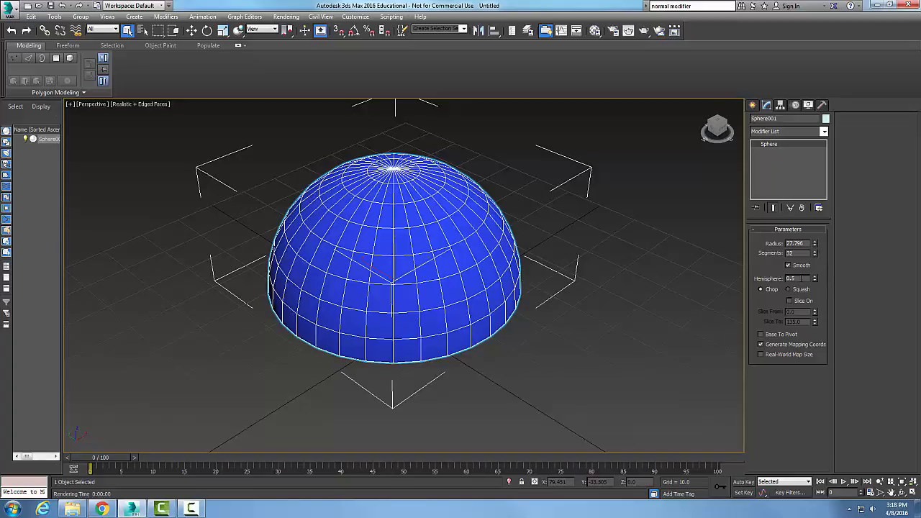
pyautogui.click(823, 131)
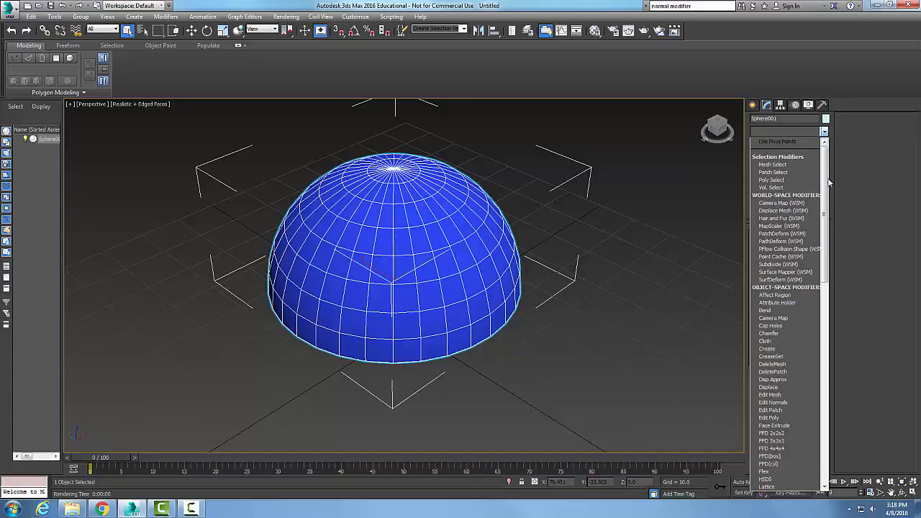
# Step: Choose Normal from the modifier list so Flip Normals is applied to Sphere001
pyautogui.scroll(-3)
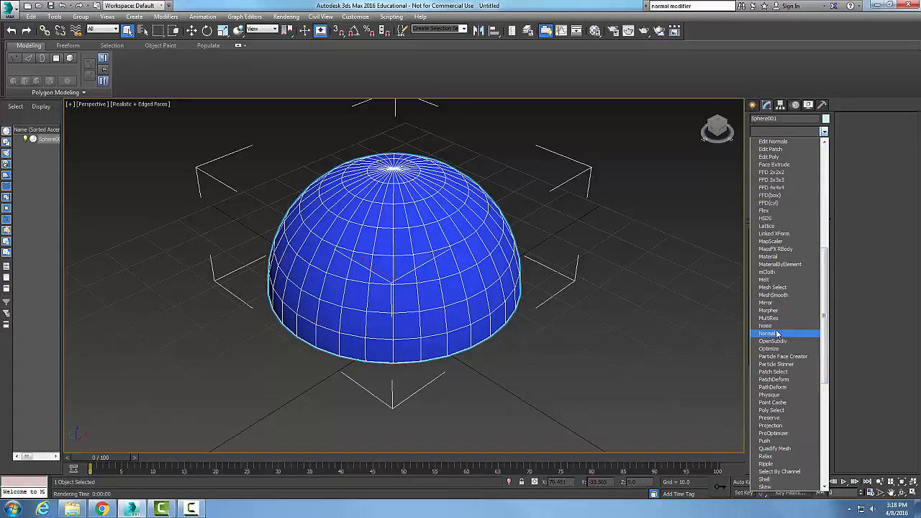
pyautogui.click(767, 333)
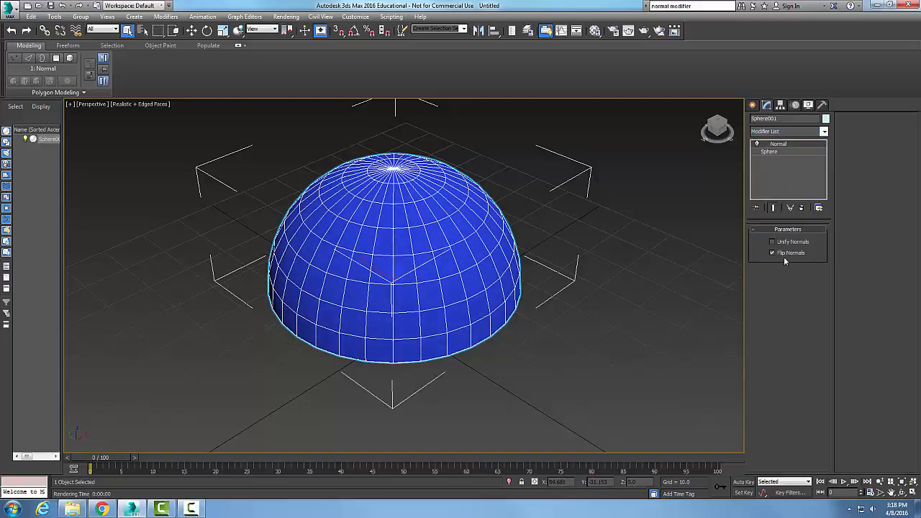
# Step: Keep Flip Normals checked so the hemisphere shades darker, lit from inside
pyautogui.click(773, 253)
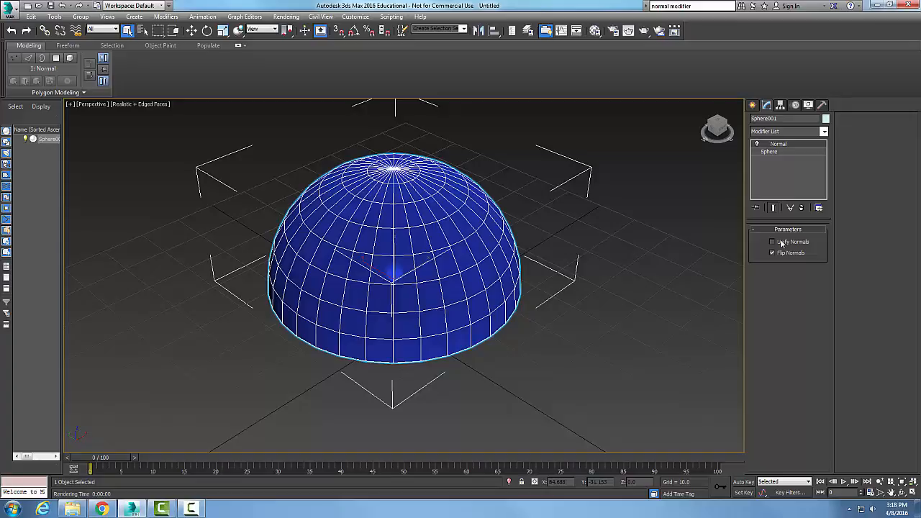
pyautogui.moveTo(807, 247)
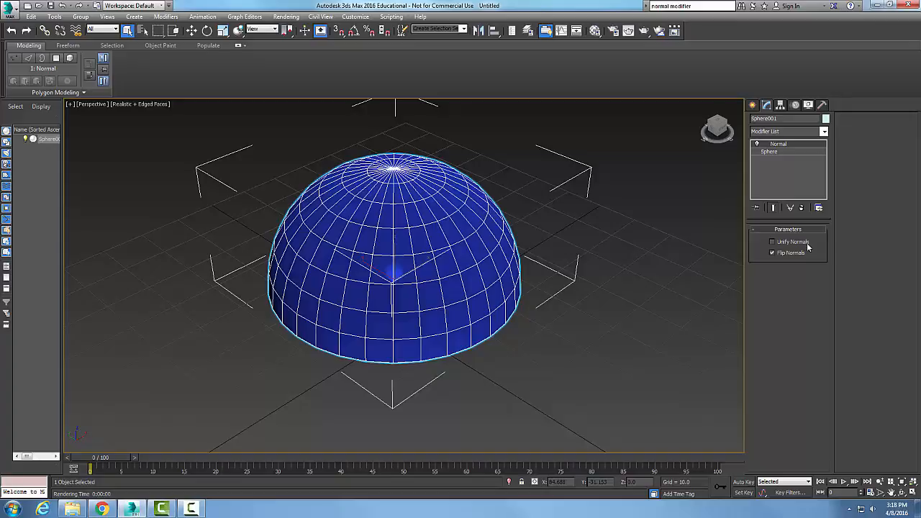
pyautogui.moveTo(511, 331)
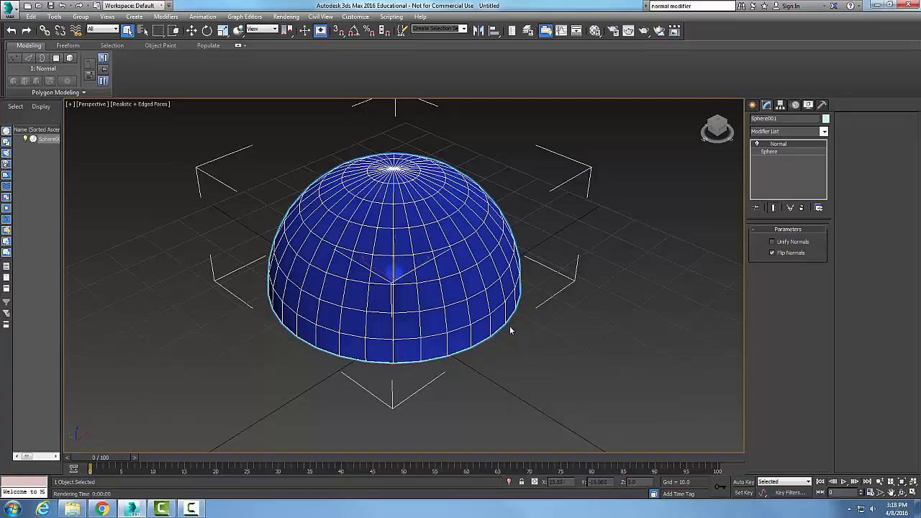
pyautogui.moveTo(483, 243)
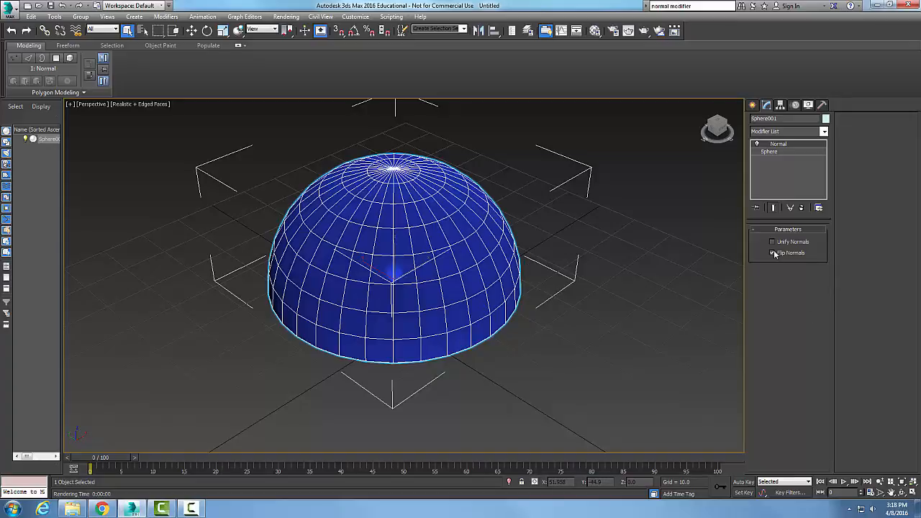
pyautogui.click(773, 252)
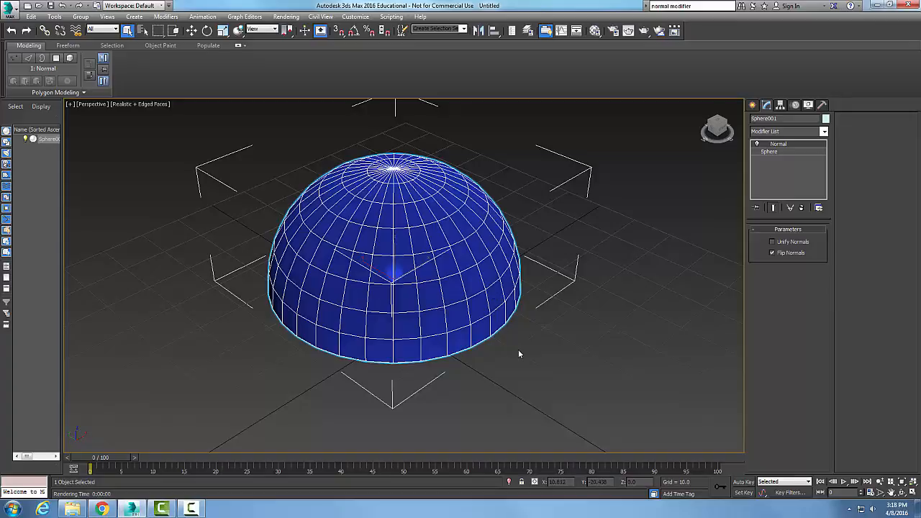
pyautogui.moveTo(518, 354)
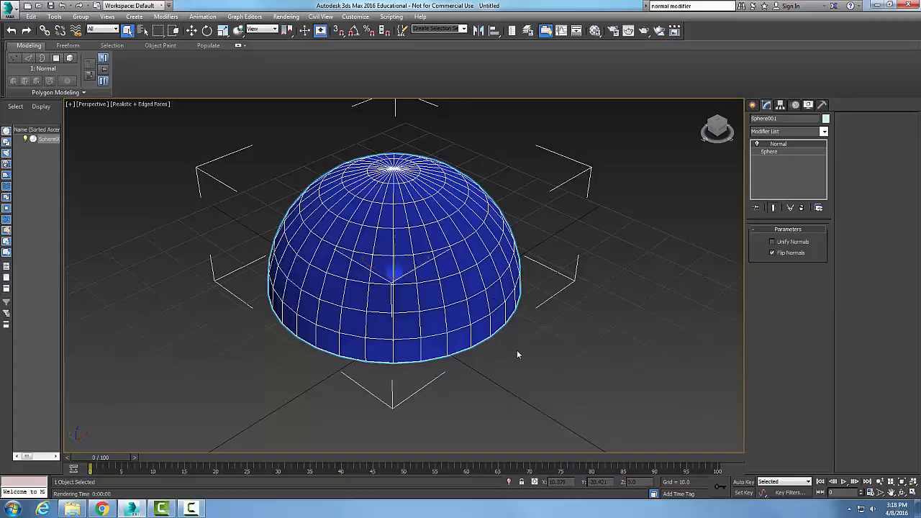